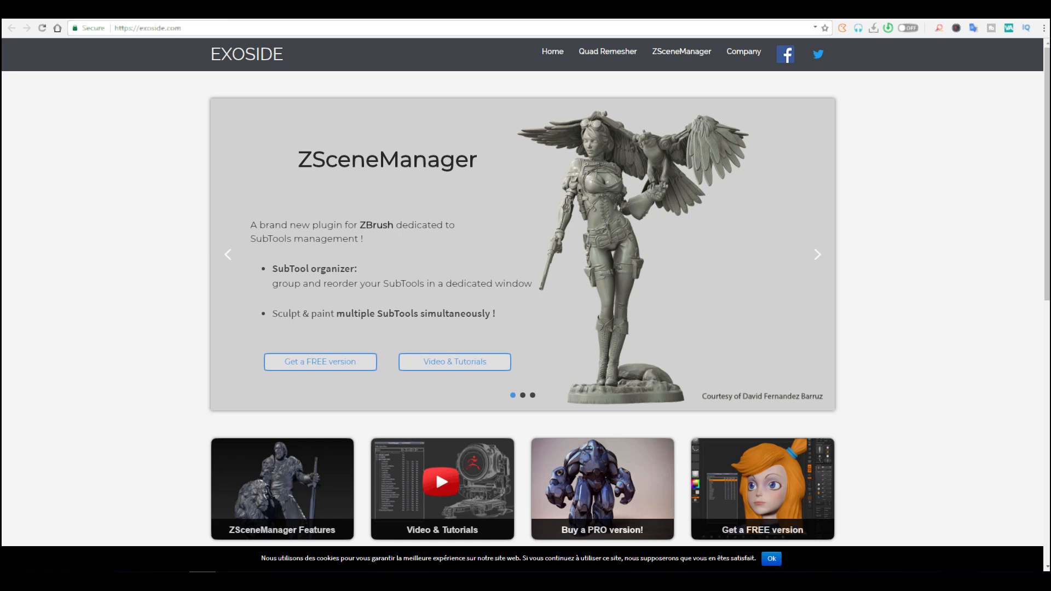
- Open Exoside's Quad Remesher page and scroll down to the chess rook retopology examples
{"action": "left_click", "coordinate": [816, 255]}
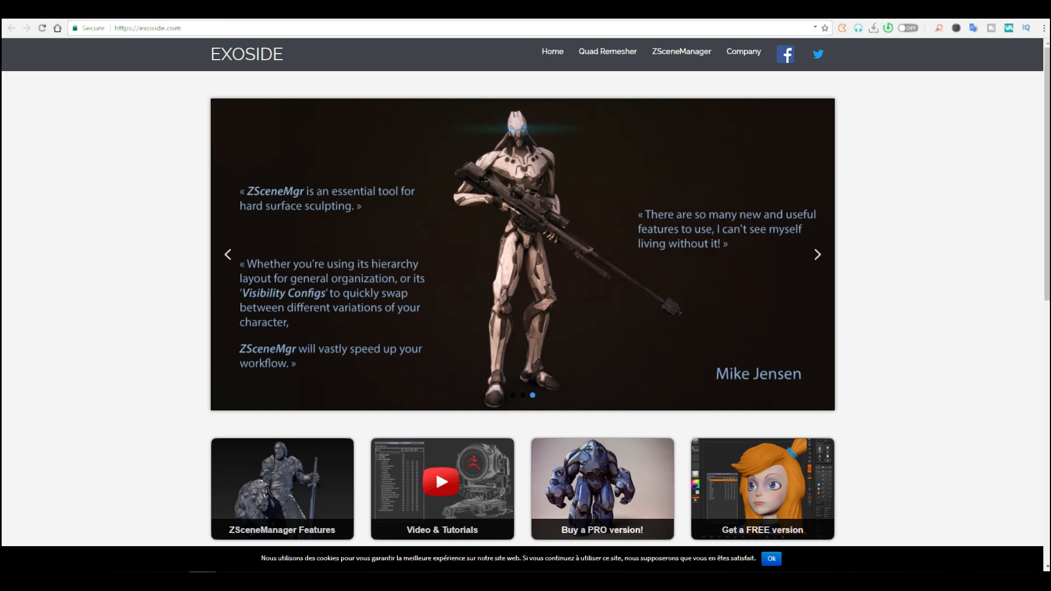
{"action": "mouse_move", "coordinate": [769, 257]}
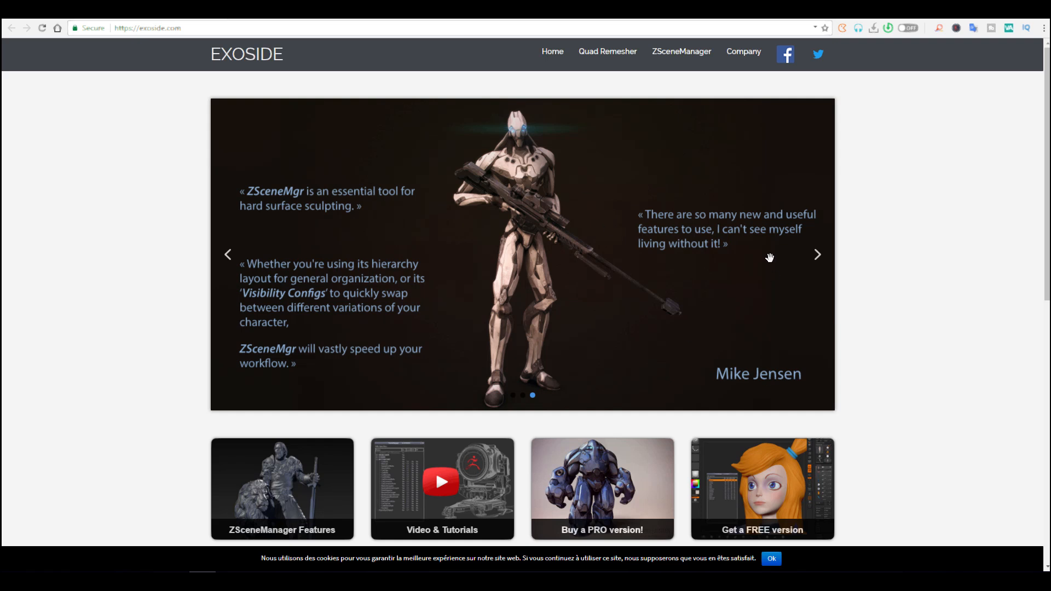
{"action": "left_click", "coordinate": [607, 51]}
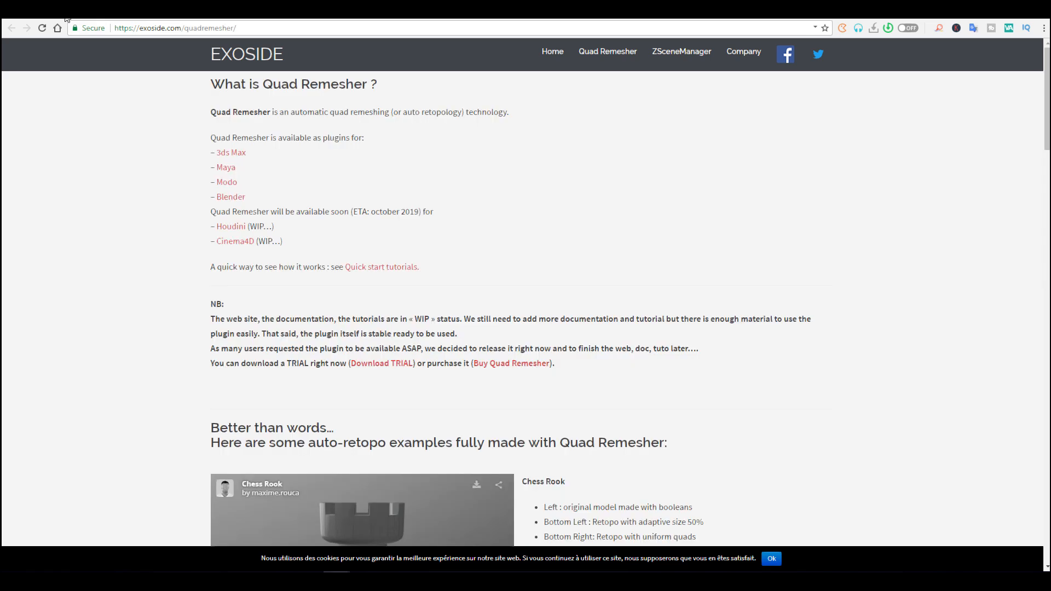
{"action": "mouse_move", "coordinate": [298, 167]}
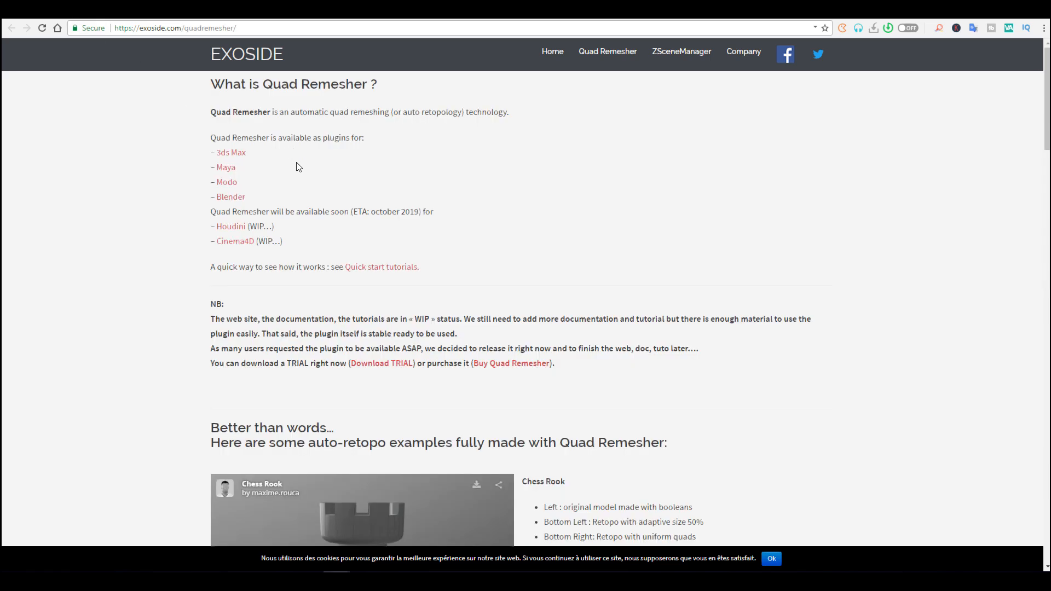
{"action": "mouse_move", "coordinate": [229, 200]}
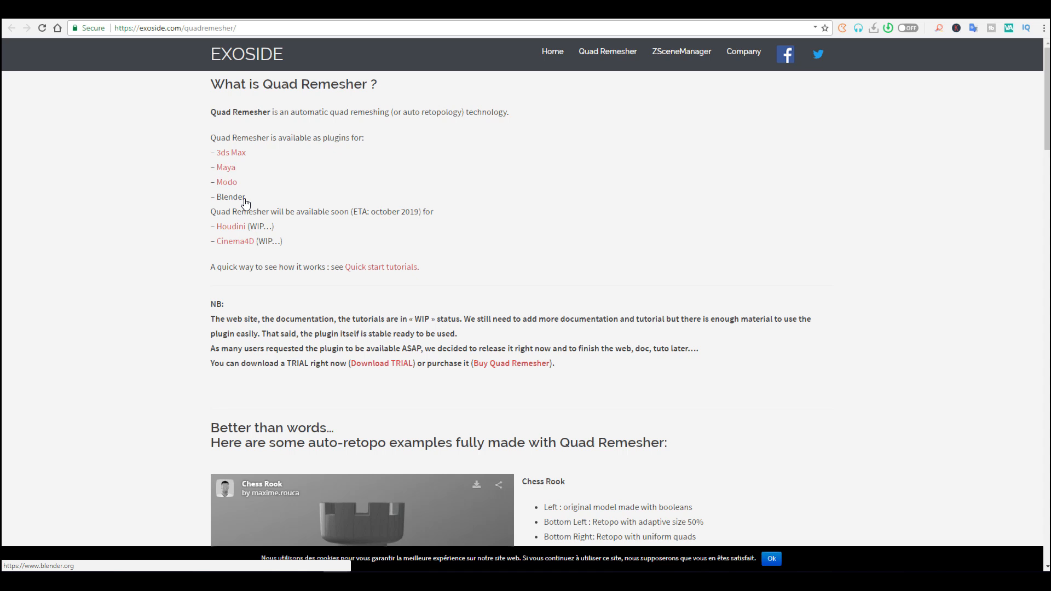
{"action": "mouse_move", "coordinate": [502, 173]}
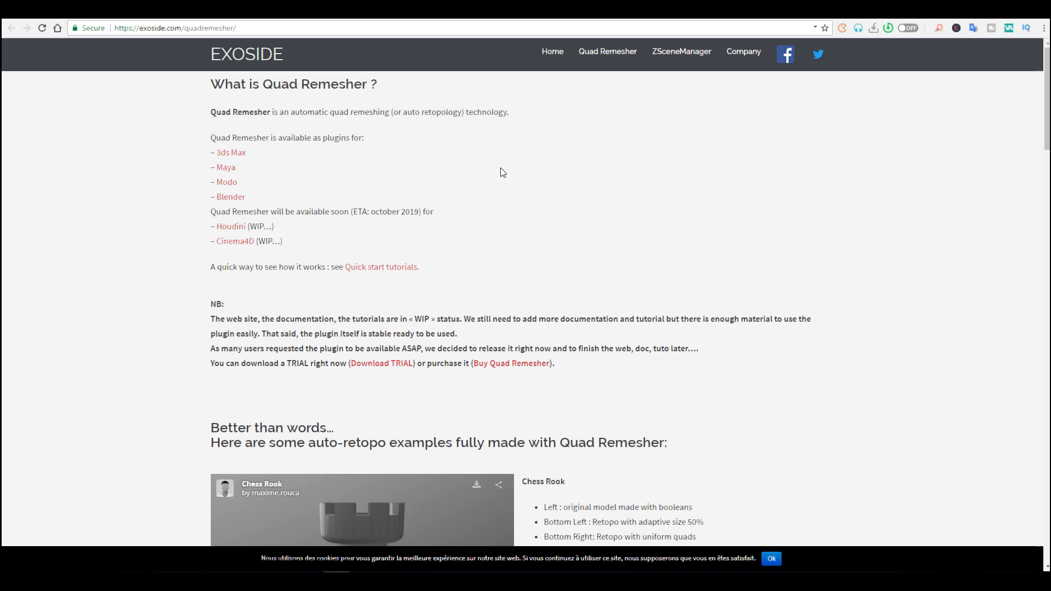
{"action": "mouse_move", "coordinate": [372, 262]}
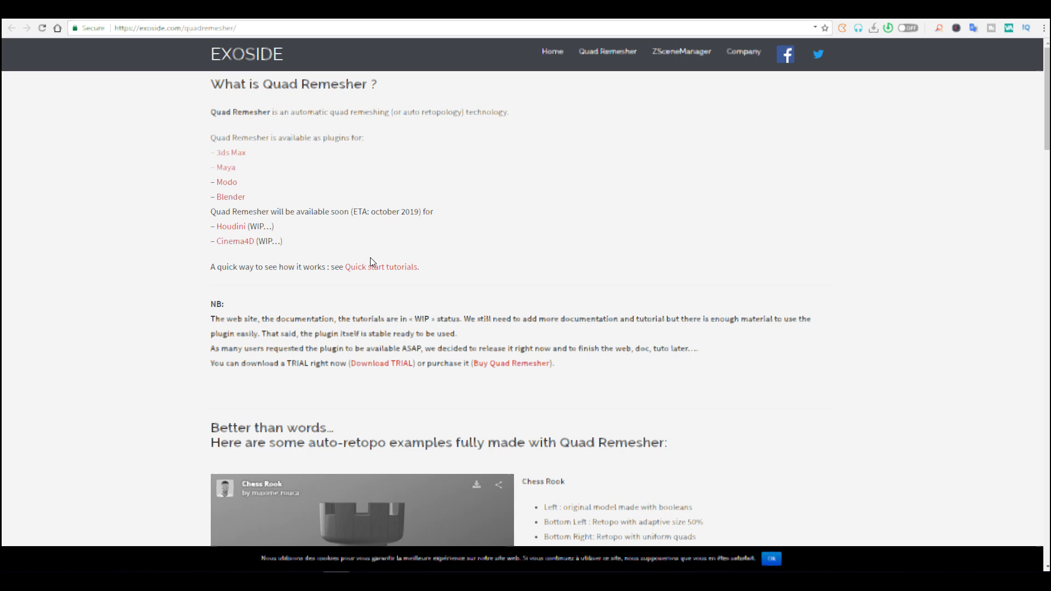
{"action": "scroll", "scroll_direction": "down", "scroll_amount": 3}
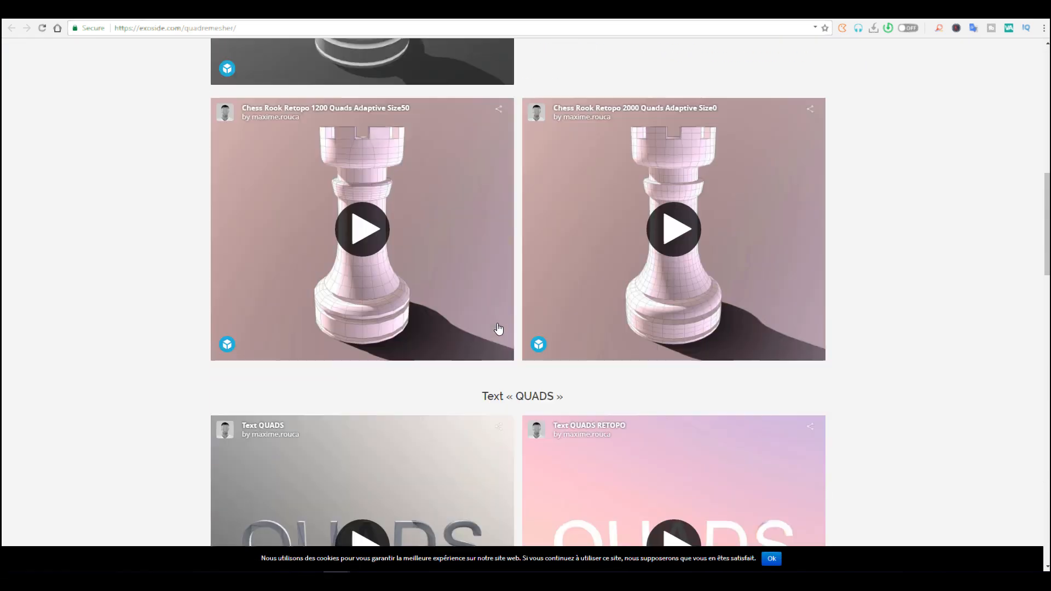
{"action": "scroll", "scroll_direction": "down", "scroll_amount": 3}
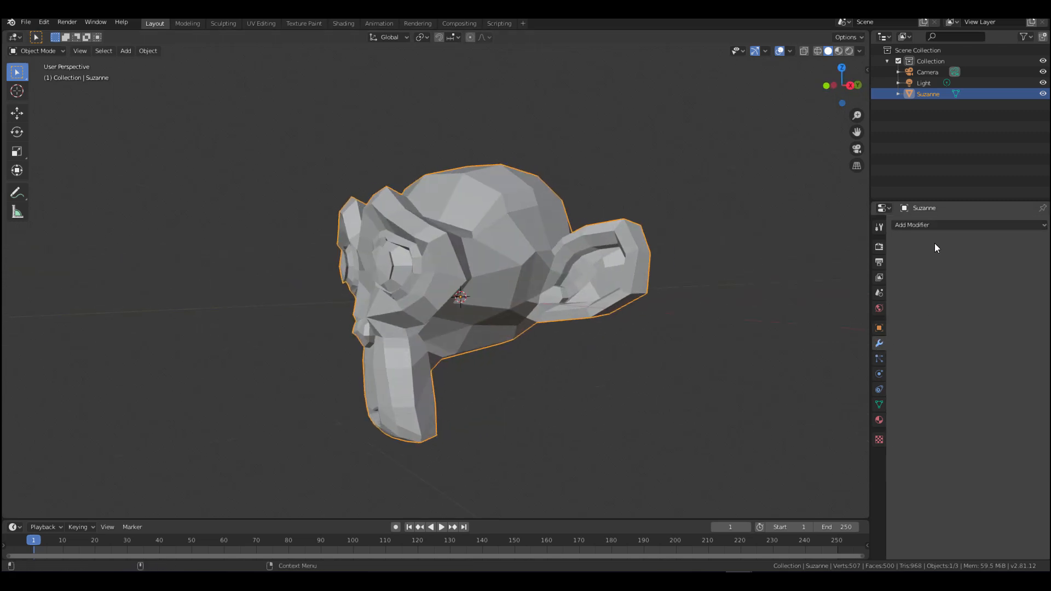
- Add a Subdivision Surface modifier to Suzanne with viewport level 4
{"action": "left_click", "coordinate": [913, 224]}
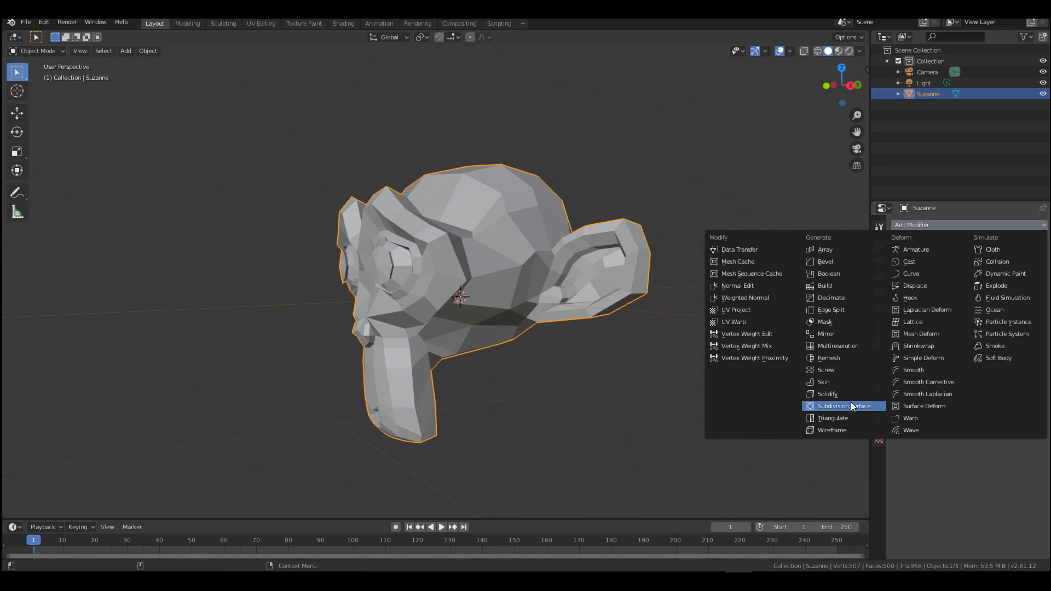
{"action": "left_click", "coordinate": [834, 406]}
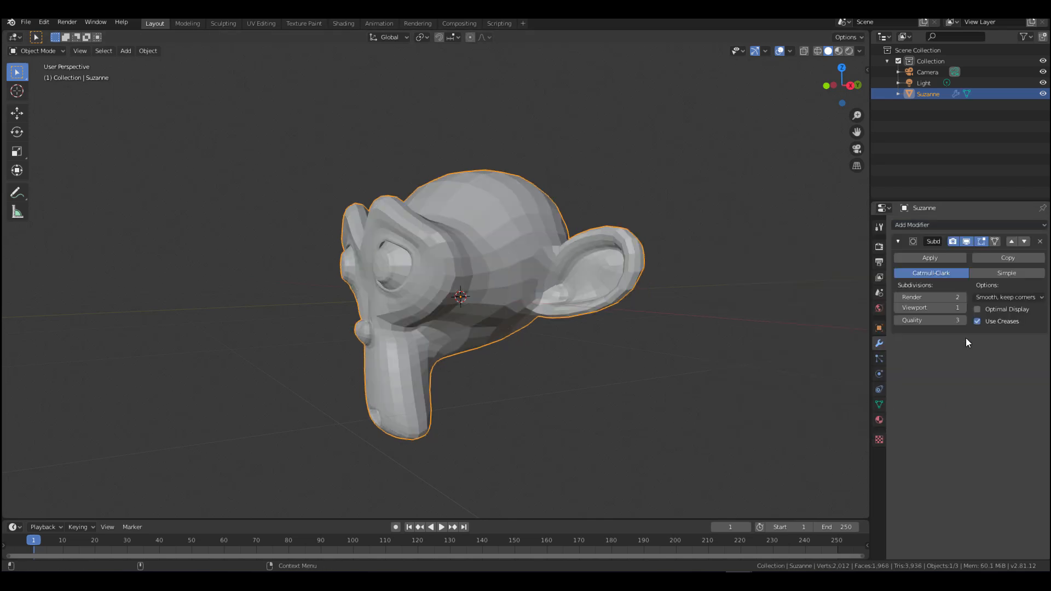
{"action": "mouse_move", "coordinate": [729, 328]}
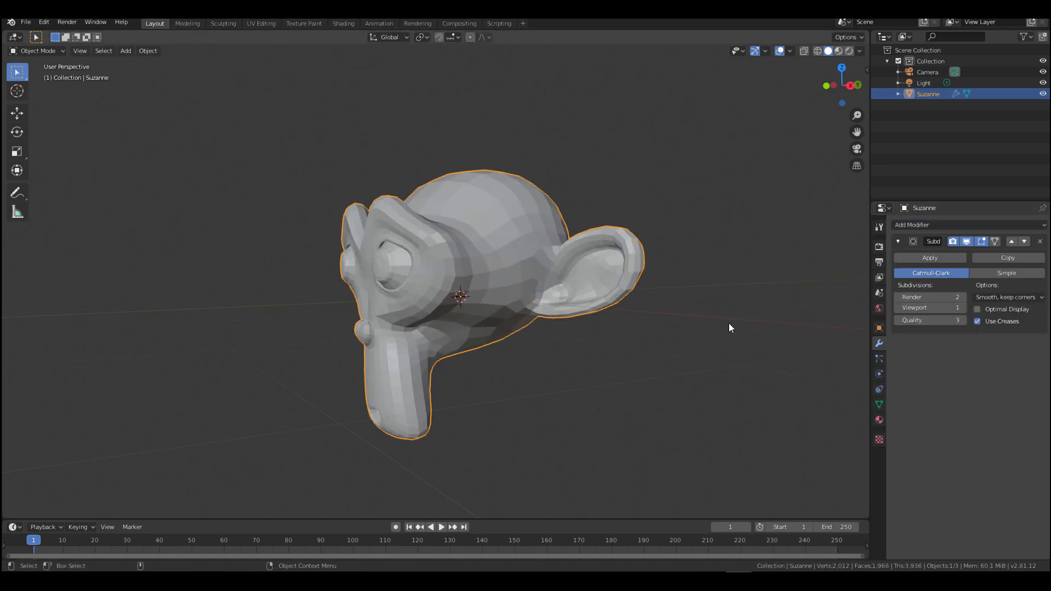
{"action": "left_click", "coordinate": [957, 307]}
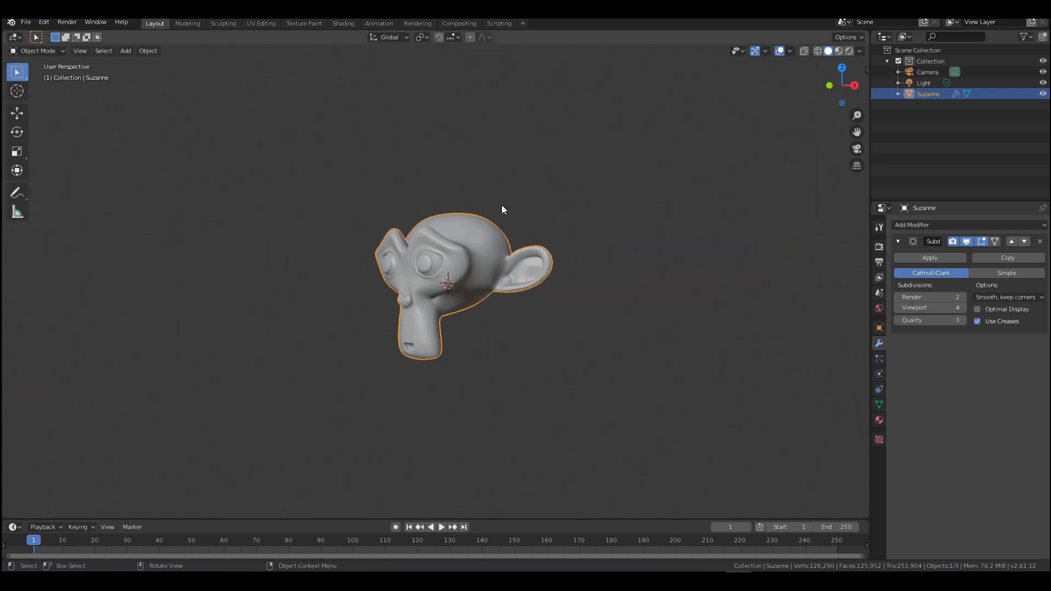
{"action": "left_click", "coordinate": [816, 51]}
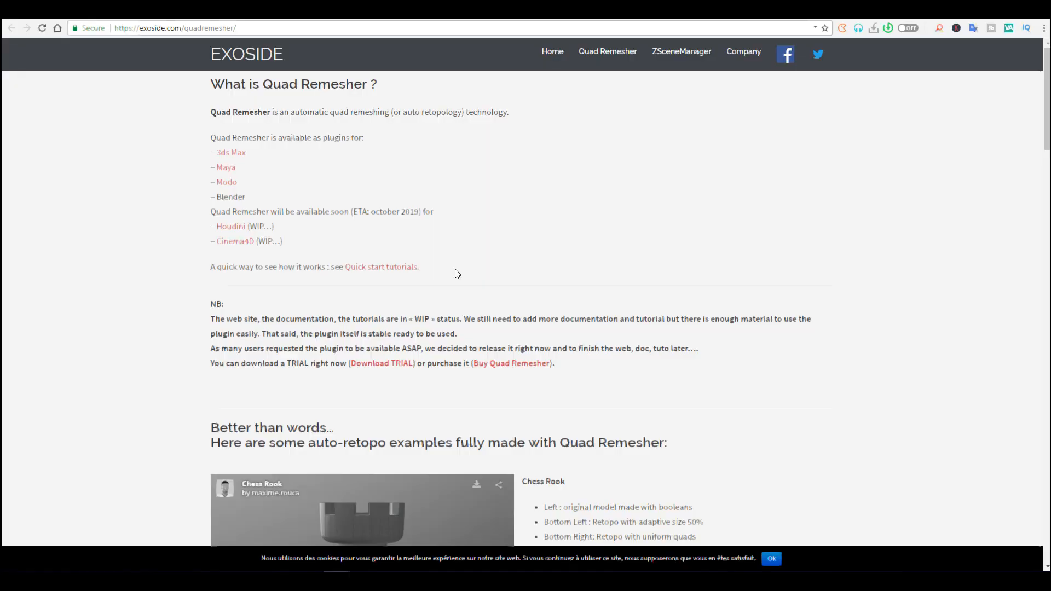
{"action": "mouse_move", "coordinate": [380, 363]}
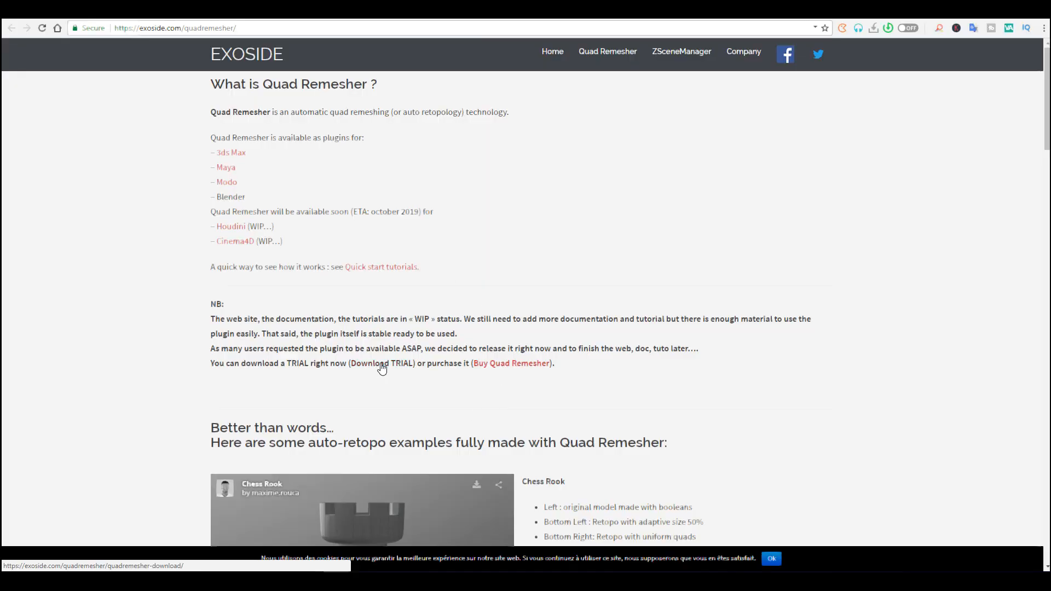
- Open the Quad Remesher trial download page and browse its plugin and Blender addon downloads
{"action": "left_click", "coordinate": [381, 362]}
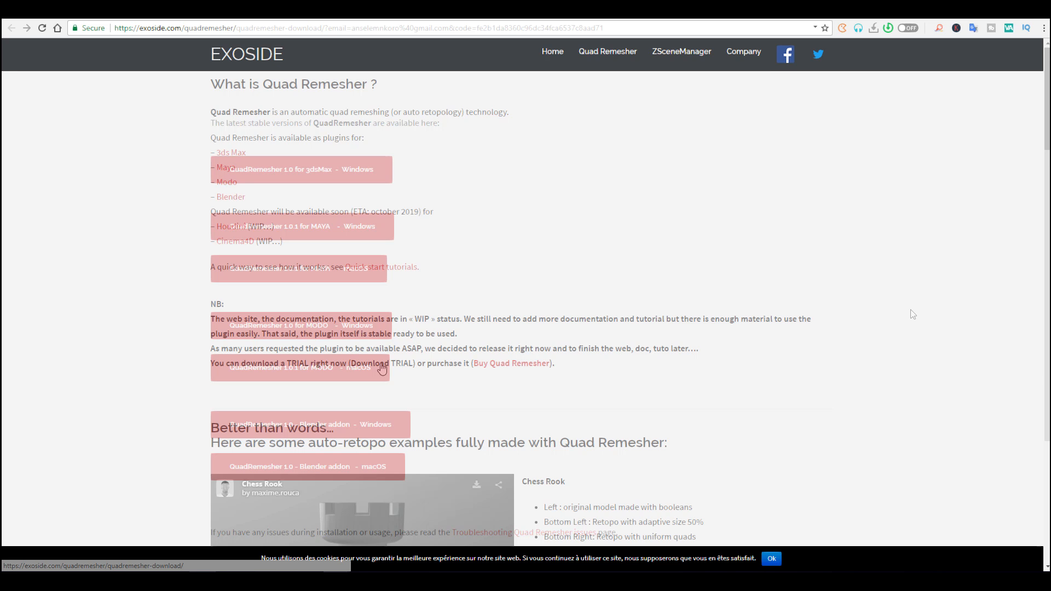
{"action": "scroll", "scroll_direction": "down", "scroll_amount": 3}
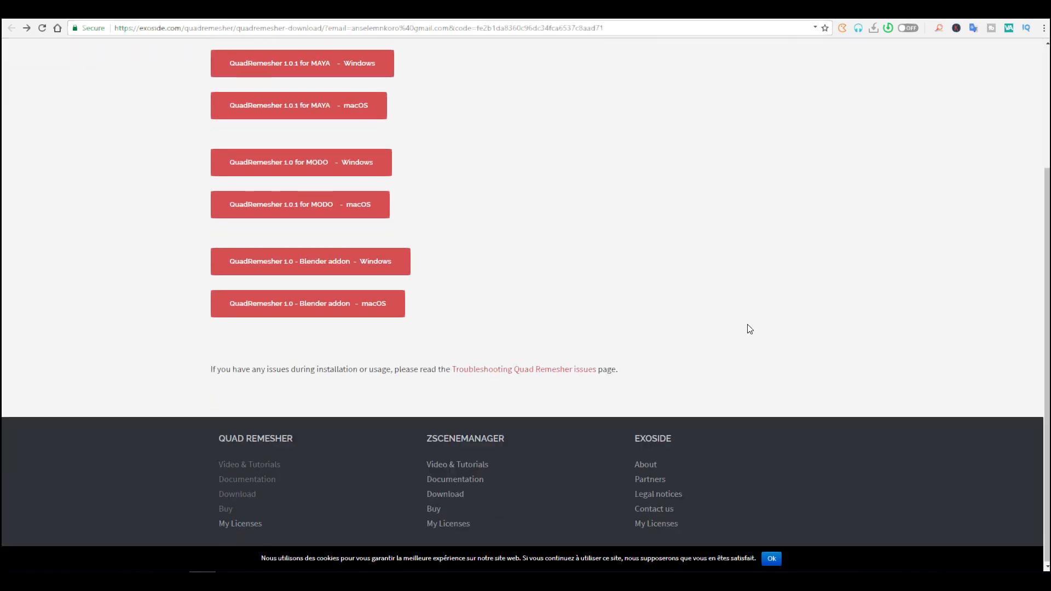
{"action": "scroll", "scroll_direction": "up", "scroll_amount": 3}
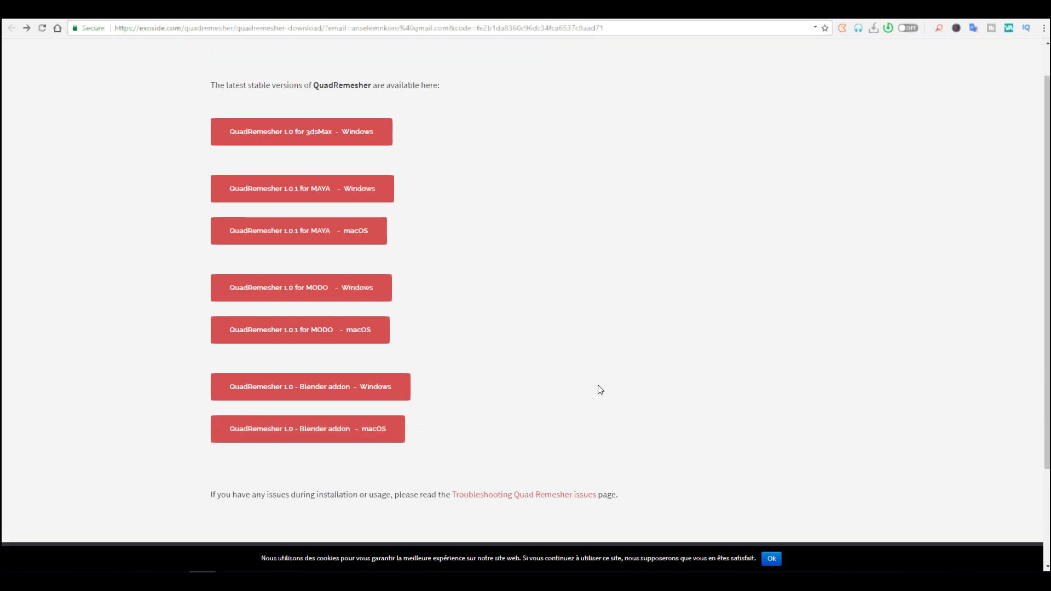
{"action": "scroll", "scroll_direction": "up", "scroll_amount": 3}
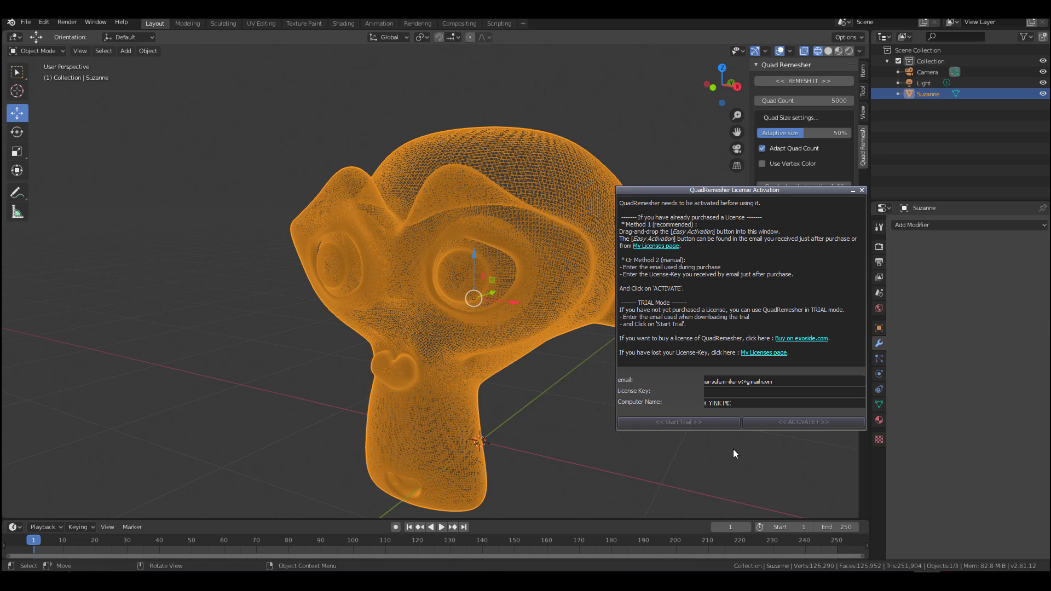
- Activate Quad Remesher in trial mode and dismiss the confirmation
{"action": "left_click", "coordinate": [678, 421]}
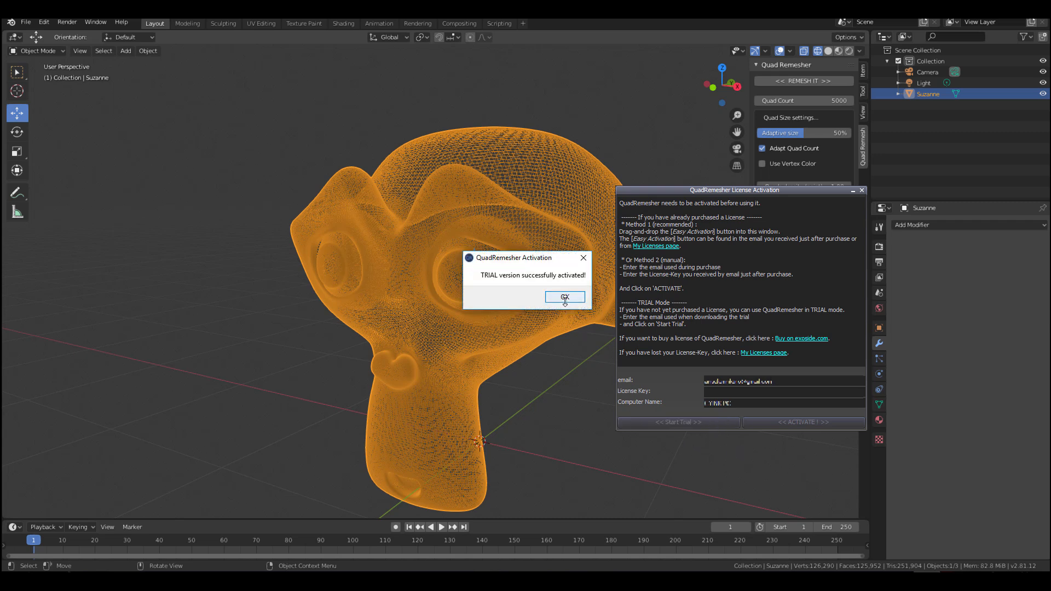
{"action": "left_click", "coordinate": [564, 297]}
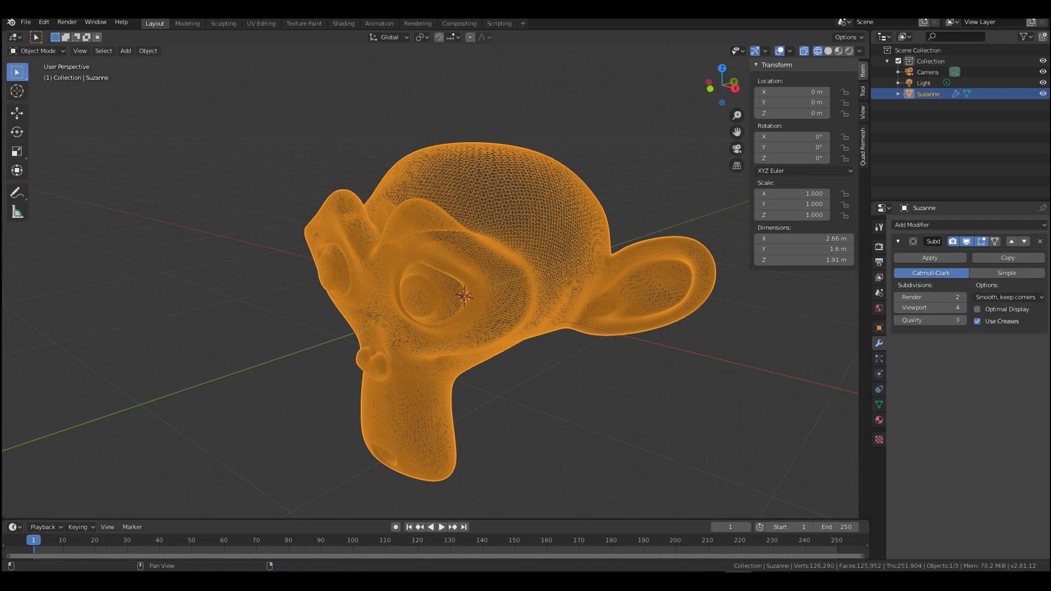
{"action": "left_click", "coordinate": [42, 22]}
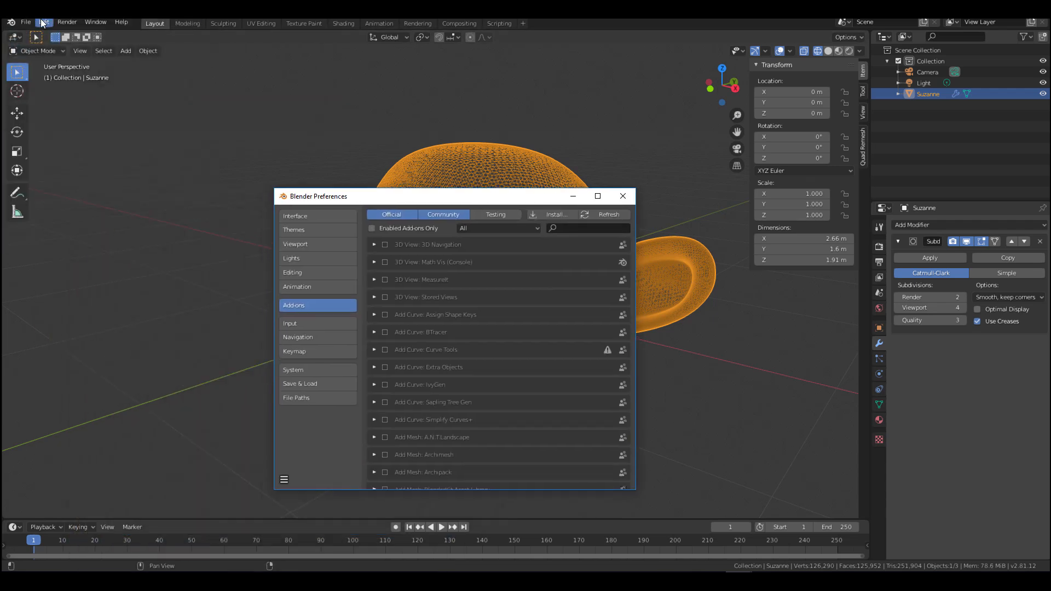
{"action": "left_click", "coordinate": [621, 196]}
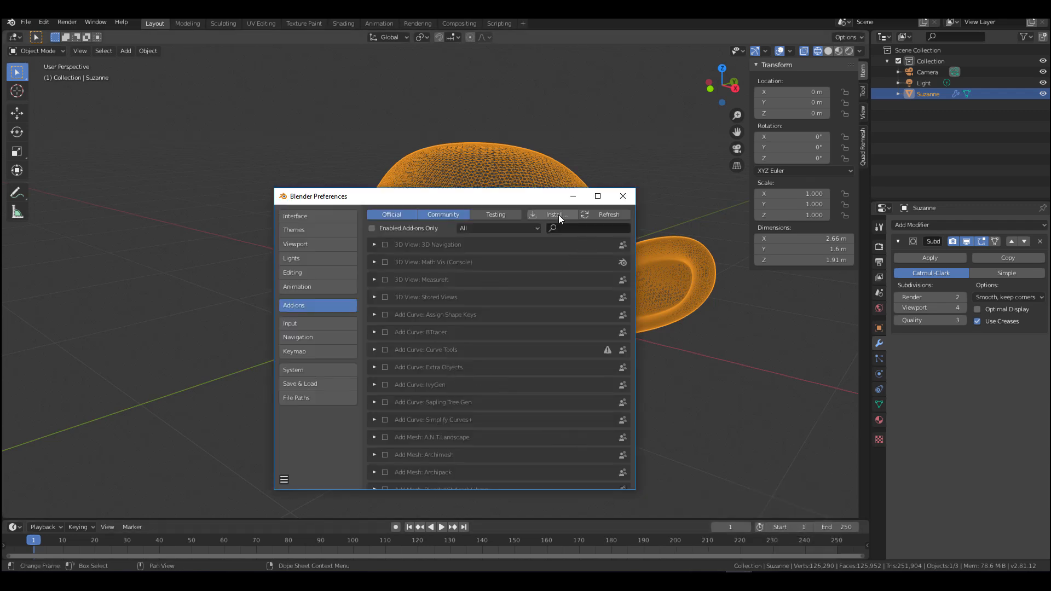
{"action": "mouse_move", "coordinate": [553, 214]}
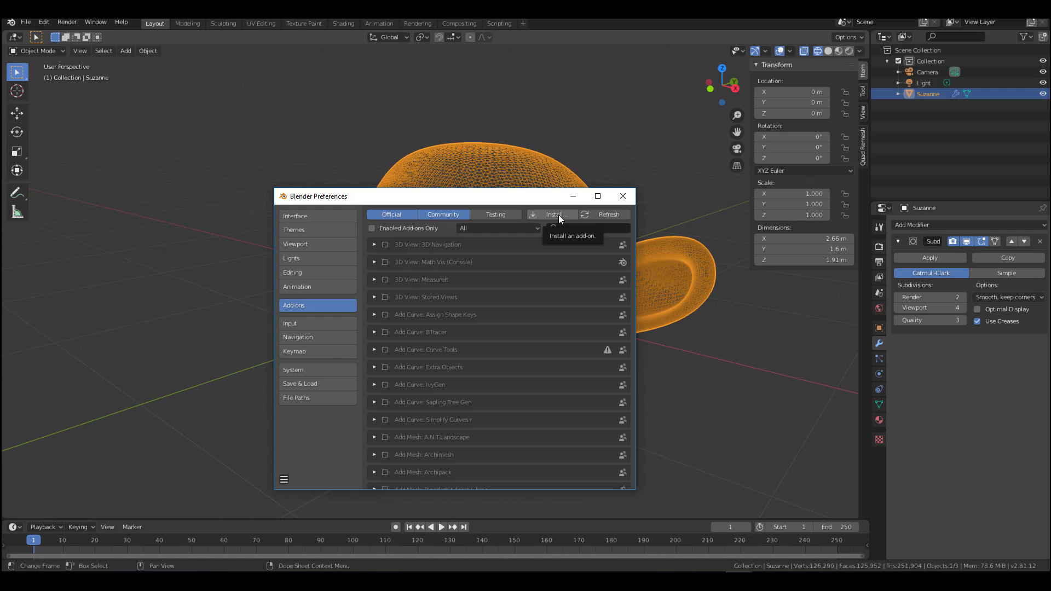
{"action": "mouse_move", "coordinate": [607, 194]}
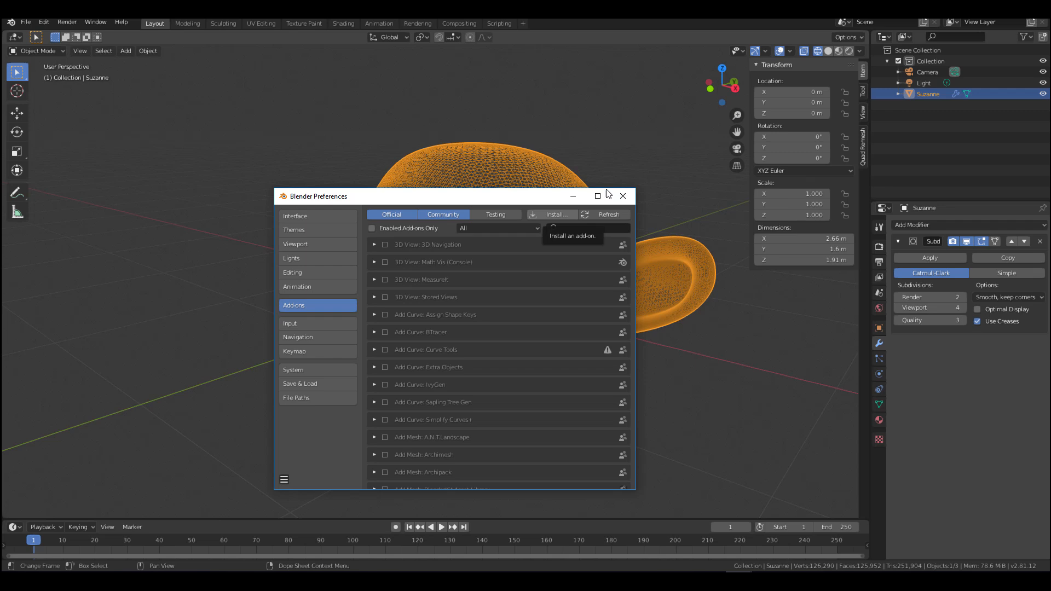
{"action": "left_click", "coordinate": [622, 196]}
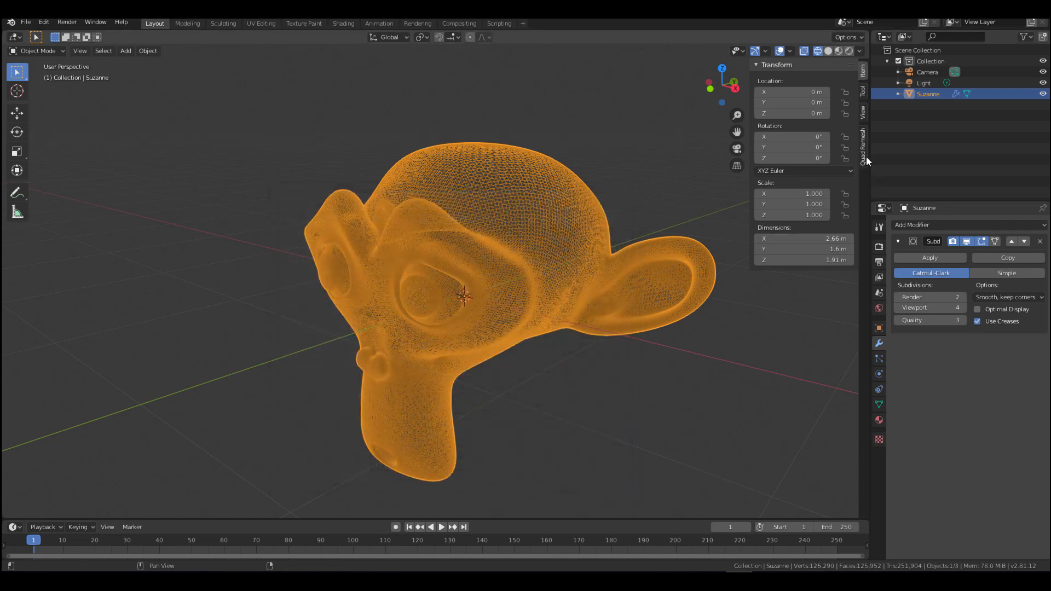
- Show the Quad Remesh settings in the sidebar beside the dense Suzanne
{"action": "left_click", "coordinate": [863, 143]}
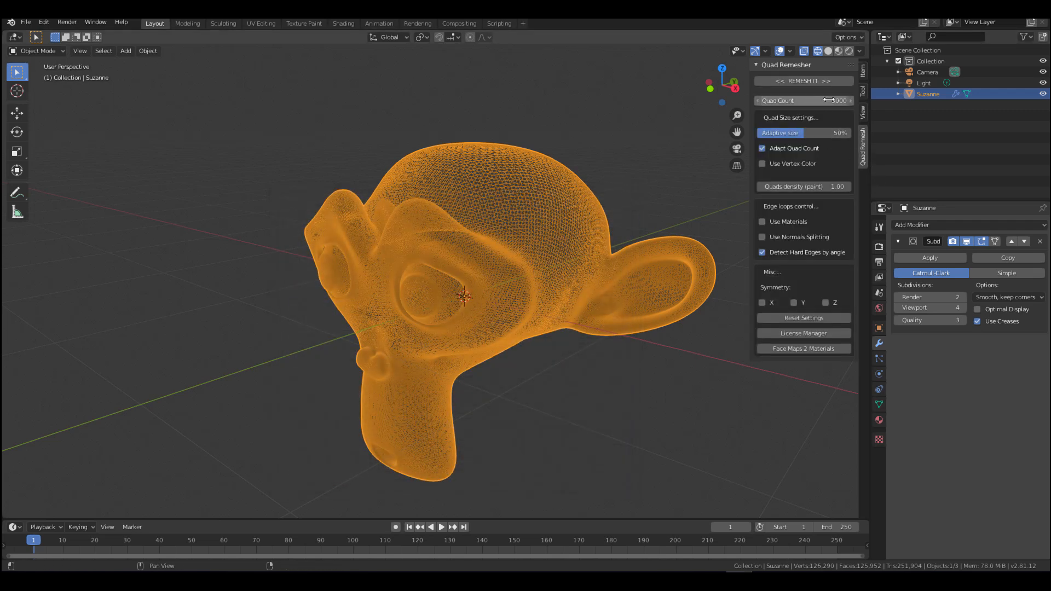
{"action": "mouse_move", "coordinate": [804, 99]}
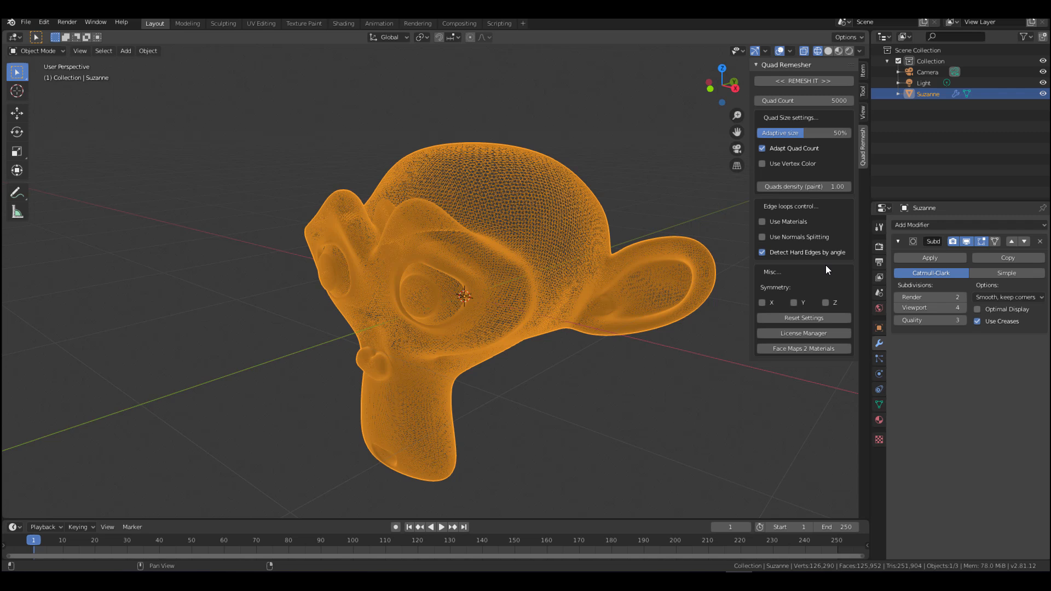
{"action": "mouse_move", "coordinate": [761, 302]}
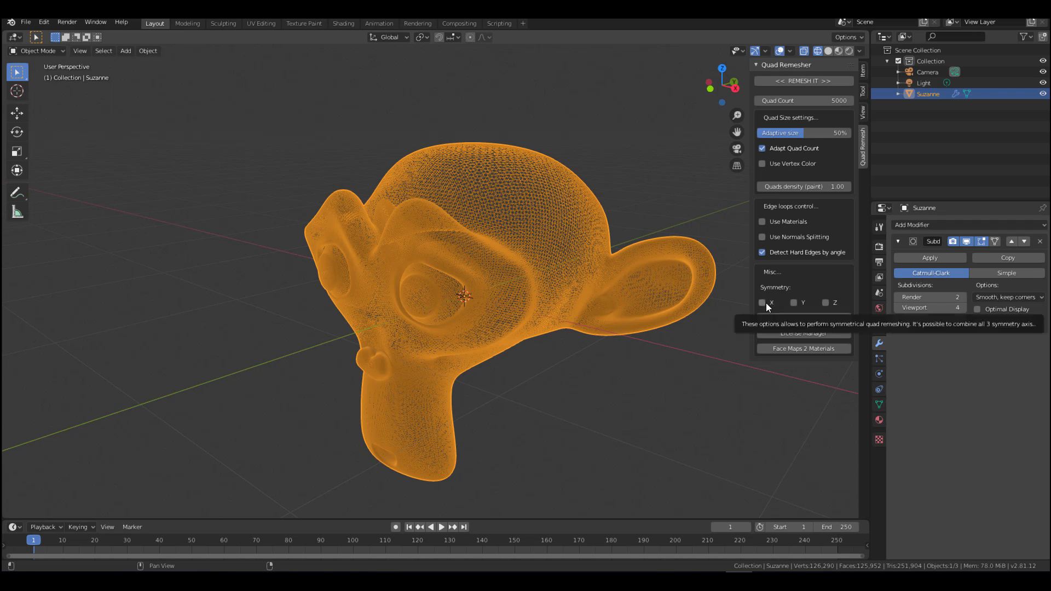
{"action": "mouse_move", "coordinate": [793, 284]}
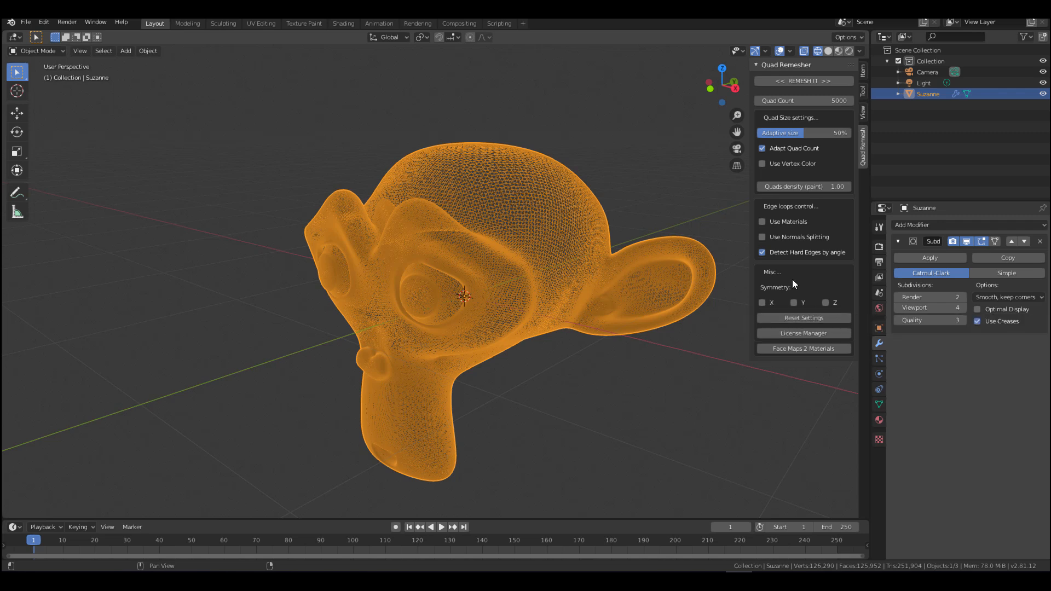
{"action": "mouse_move", "coordinate": [777, 221]}
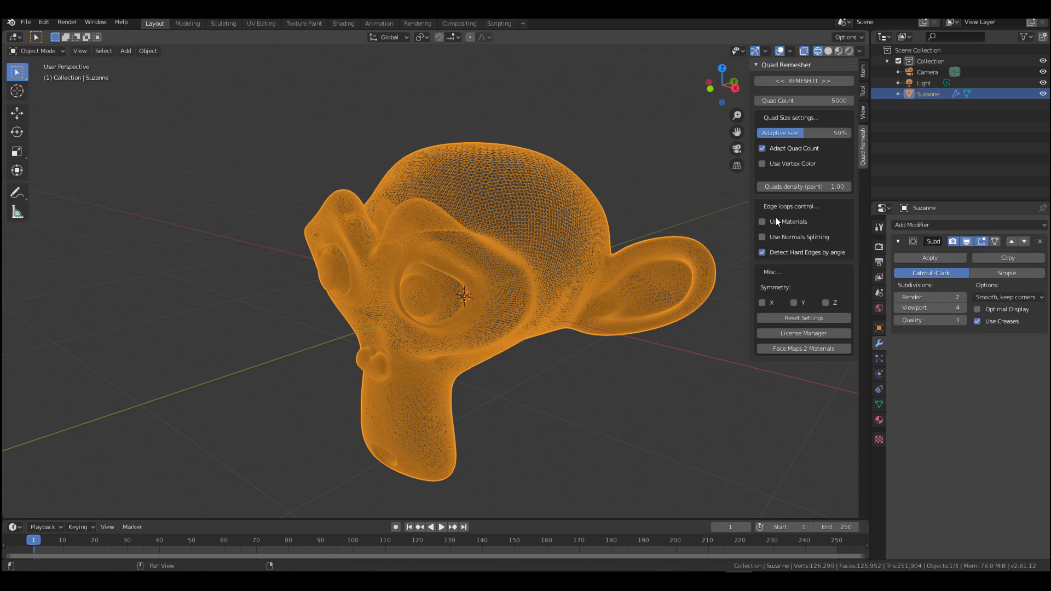
{"action": "mouse_move", "coordinate": [650, 293]}
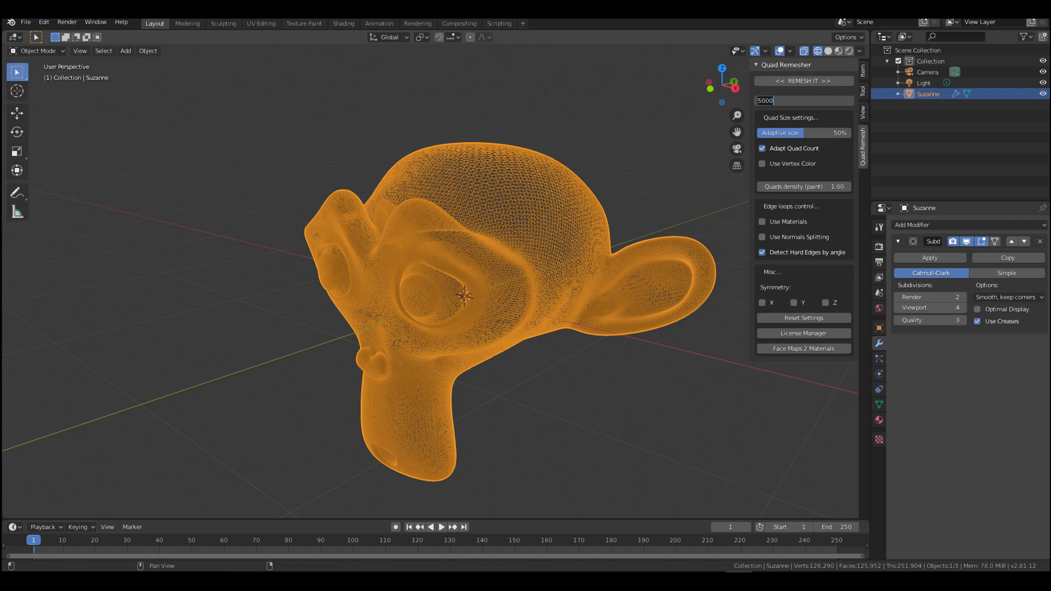
{"action": "mouse_move", "coordinate": [419, 127]}
{"action": "type", "text": "25"}
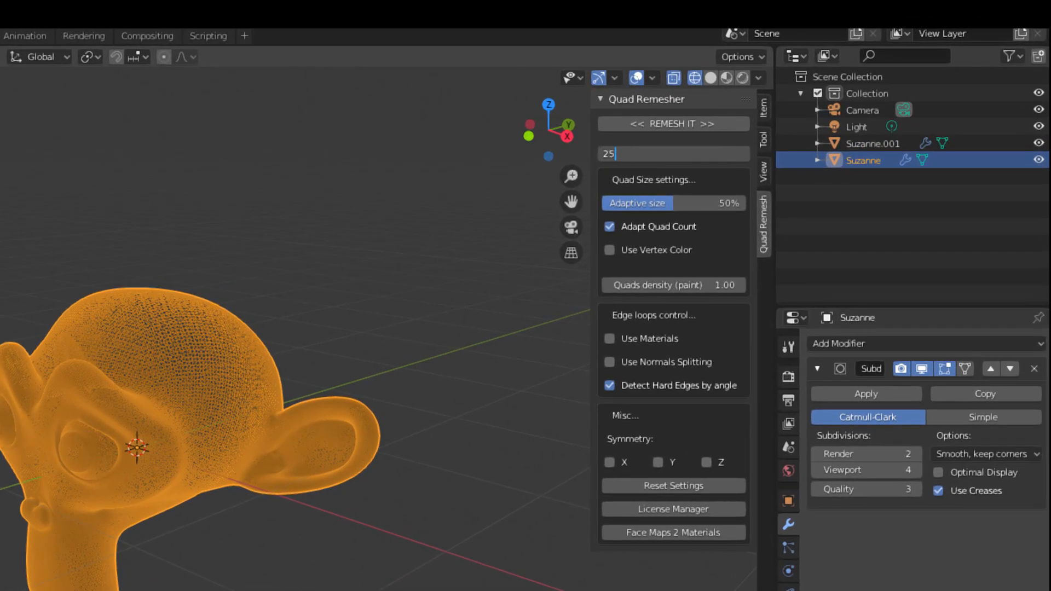
- Enter 2500 as the Quad Count target
{"action": "type", "text": "00"}
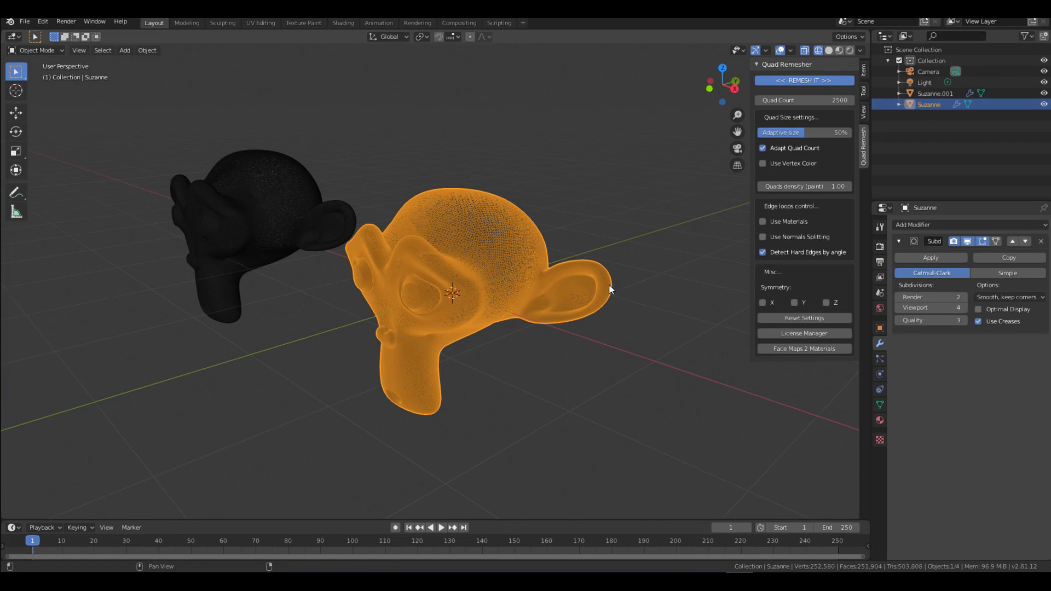
{"action": "left_click", "coordinate": [803, 81]}
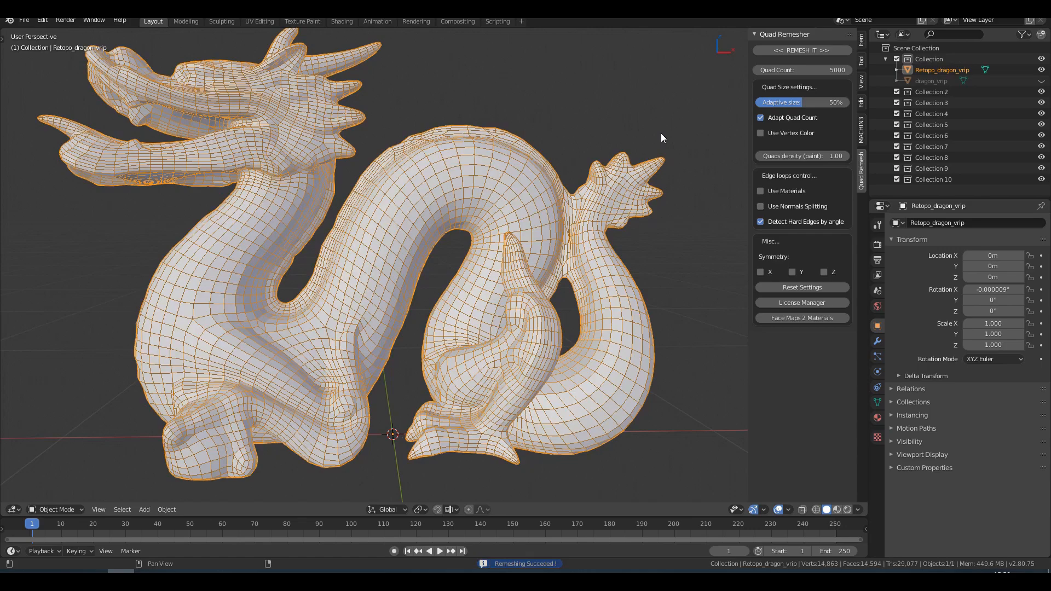
- Select the original dense dragon_vrip and start a 1000-quad remesh
{"action": "left_click", "coordinate": [931, 81]}
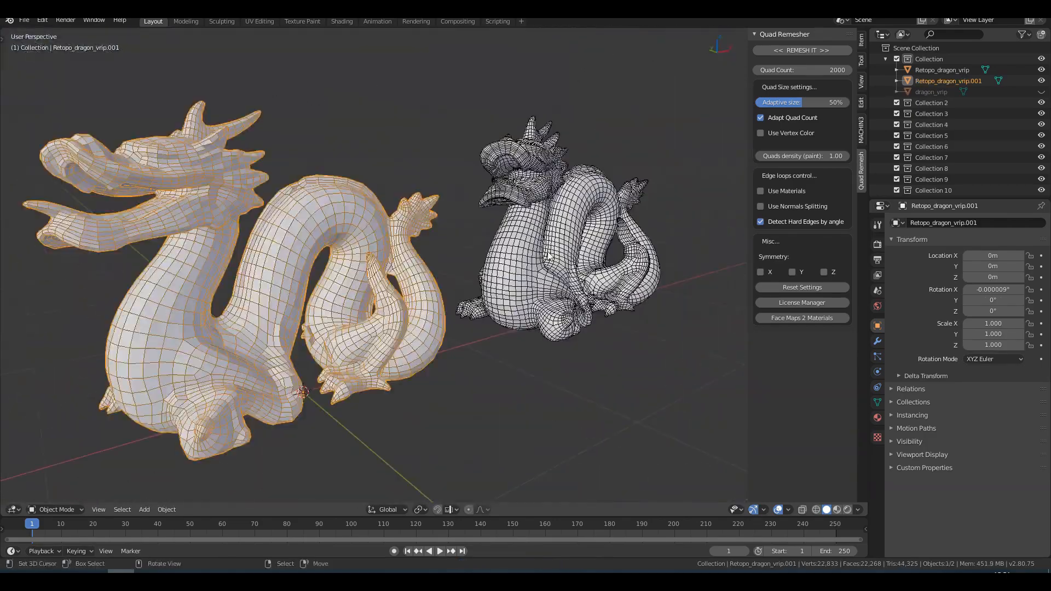
{"action": "left_click", "coordinate": [932, 92]}
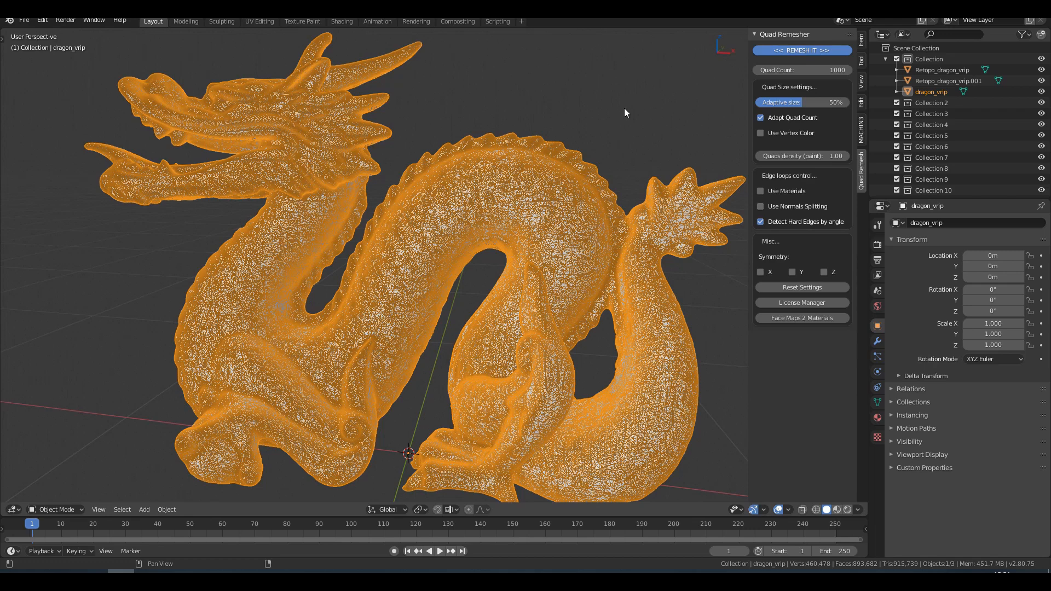
{"action": "left_click", "coordinate": [801, 50]}
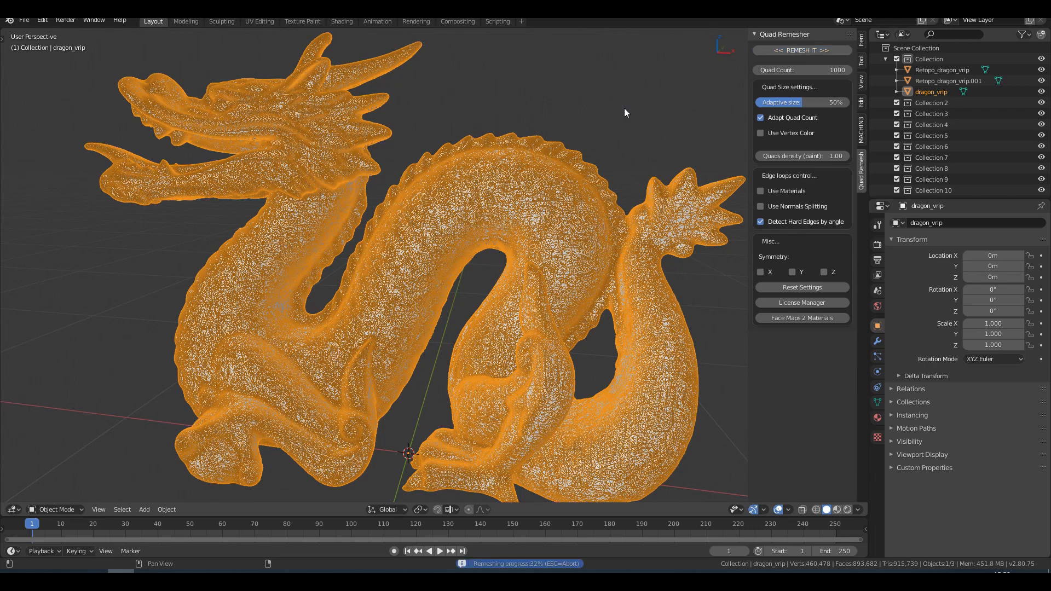
{"action": "left_click", "coordinate": [801, 50]}
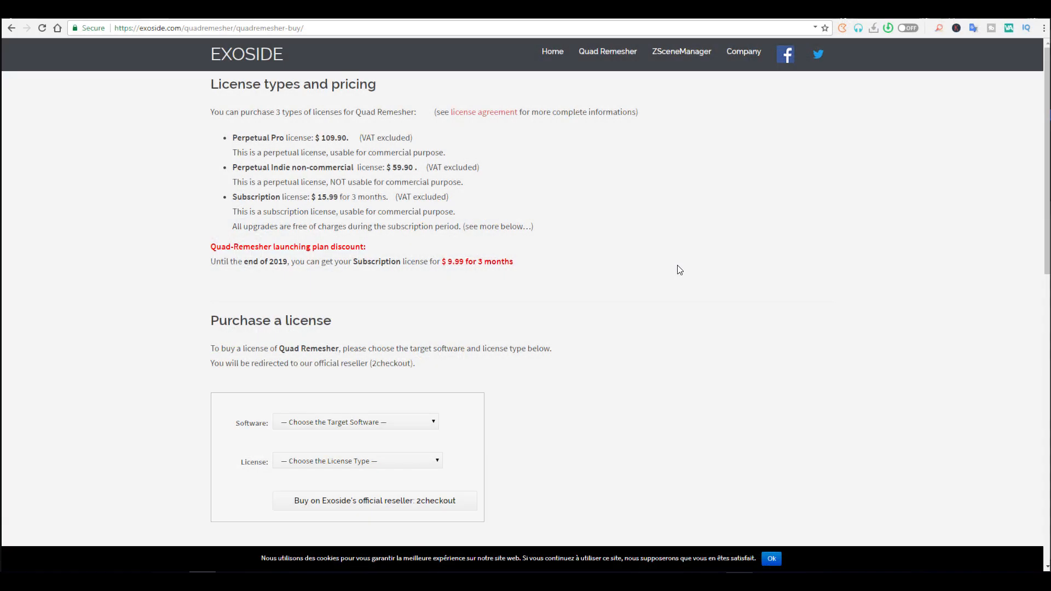
{"action": "double_click", "coordinate": [331, 137]}
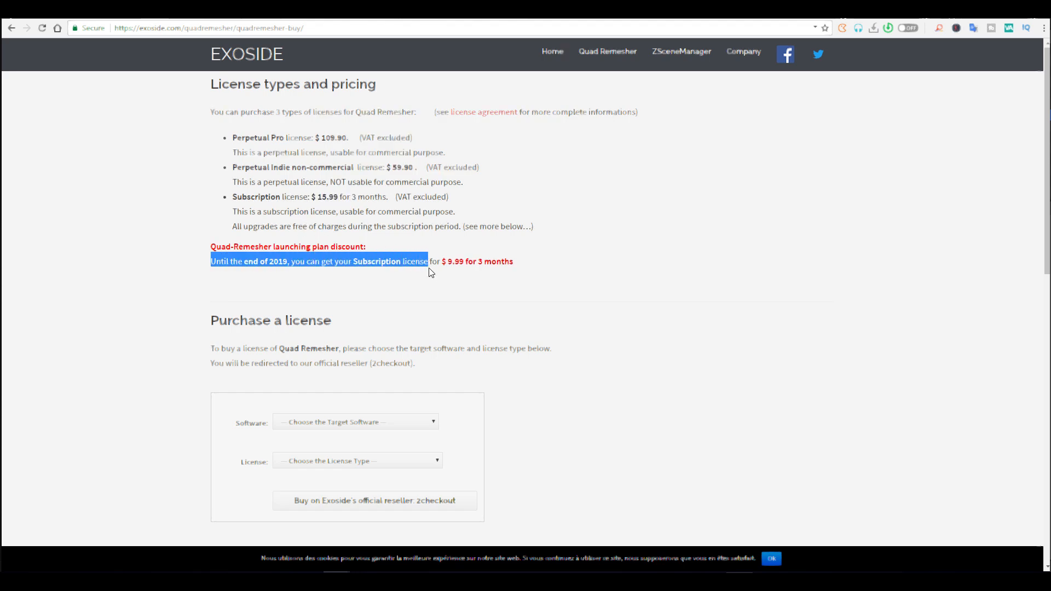
{"action": "left_click", "coordinate": [613, 284]}
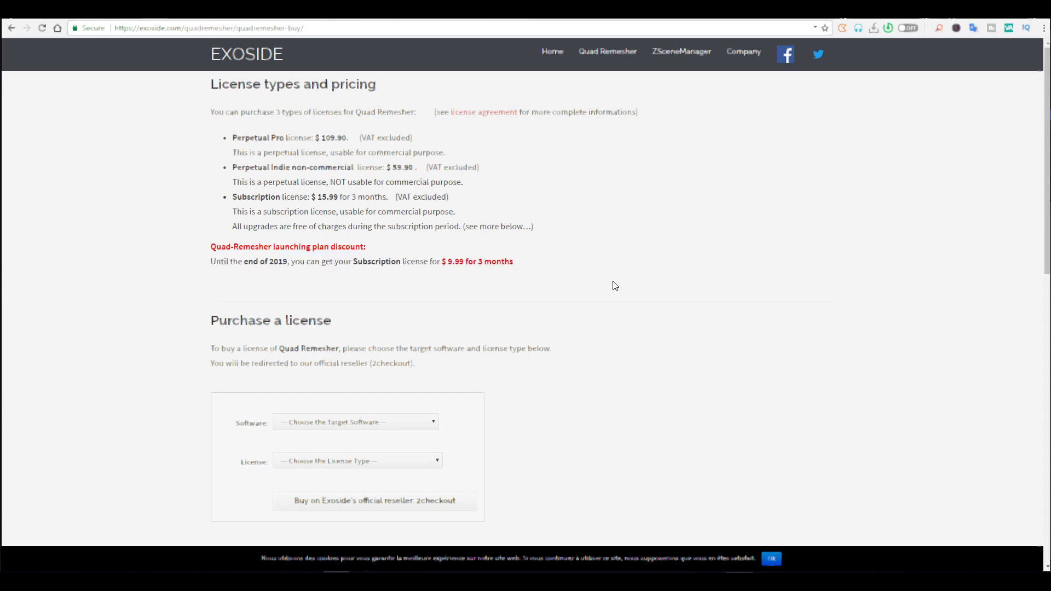